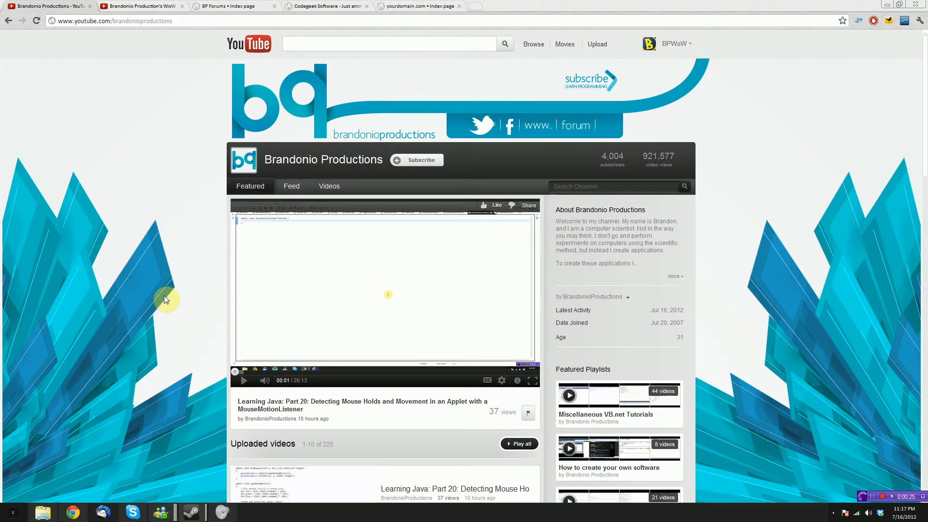
mouse_move(165, 39)
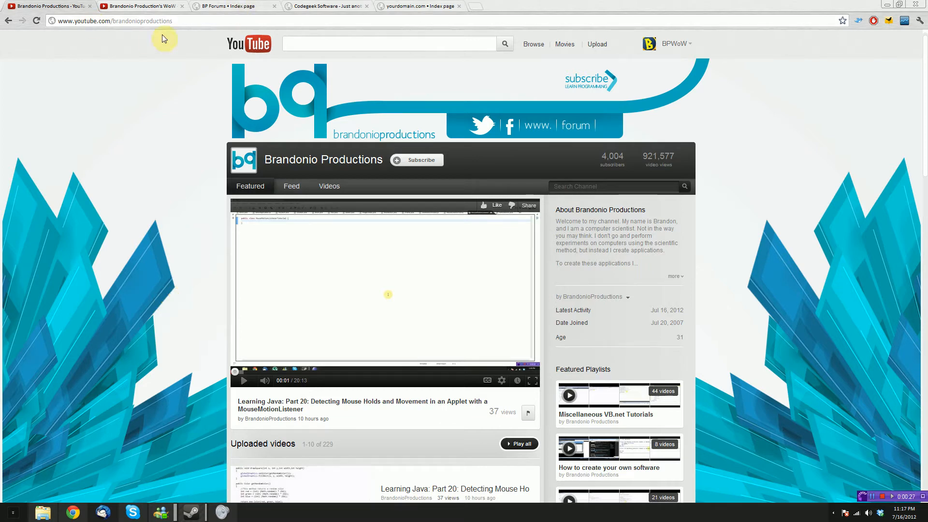
mouse_move(626, 160)
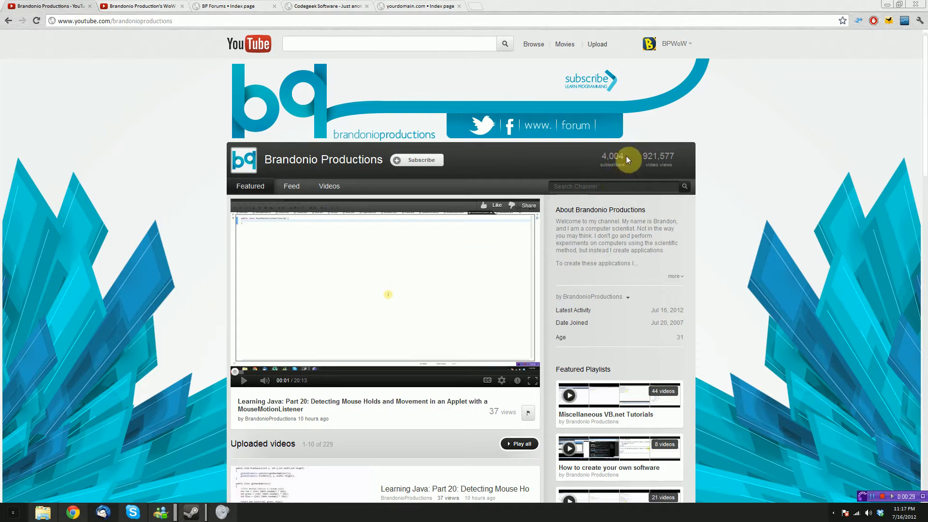
mouse_move(742, 229)
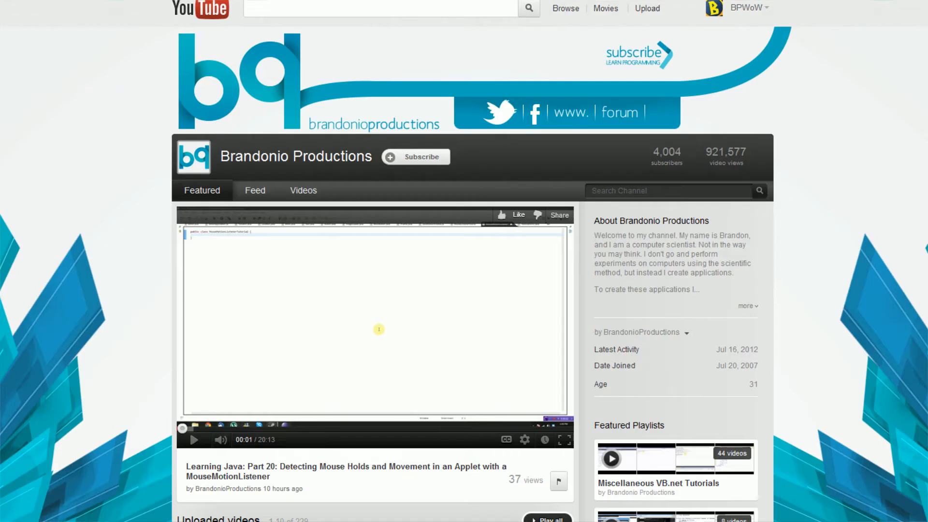
mouse_move(216, 34)
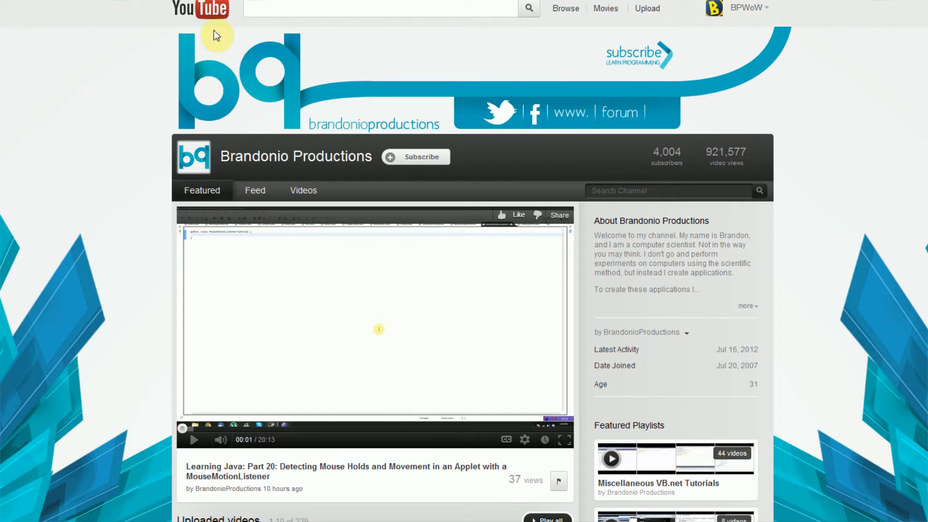
Switch from YouTube to the BP Forums index tab.
left_click(620, 112)
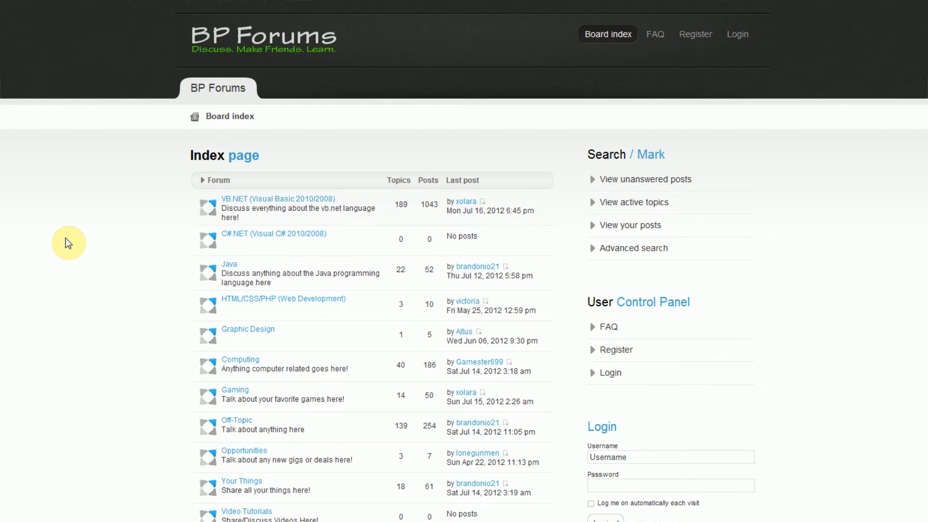
mouse_move(334, 204)
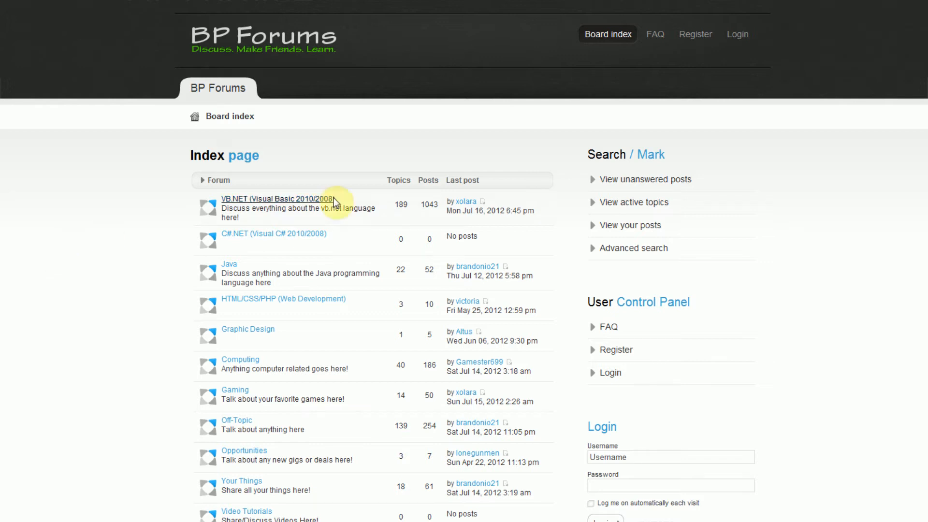
mouse_move(238, 273)
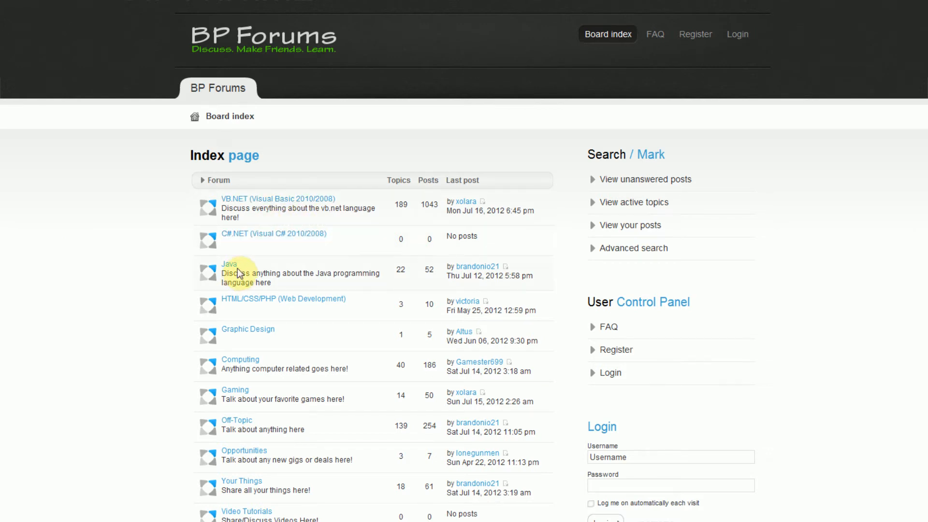
mouse_move(336, 306)
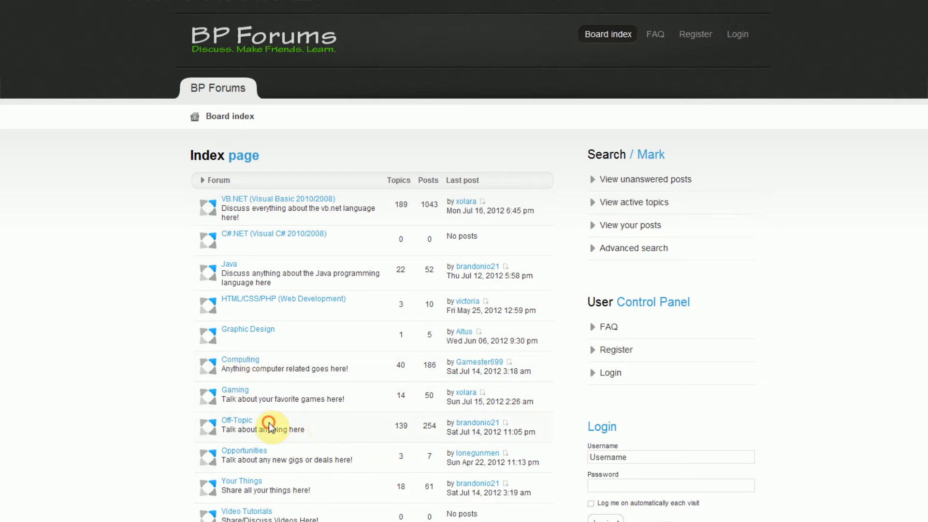
mouse_move(80, 422)
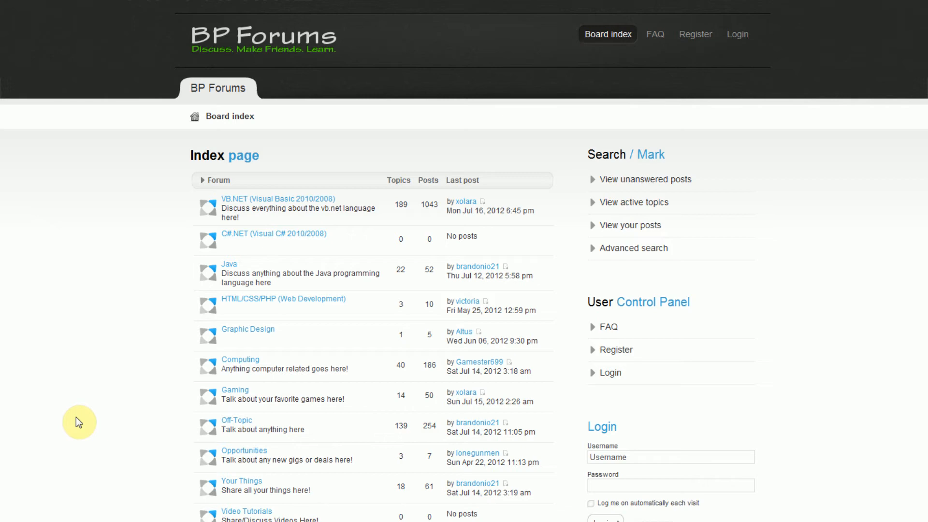
mouse_move(127, 318)
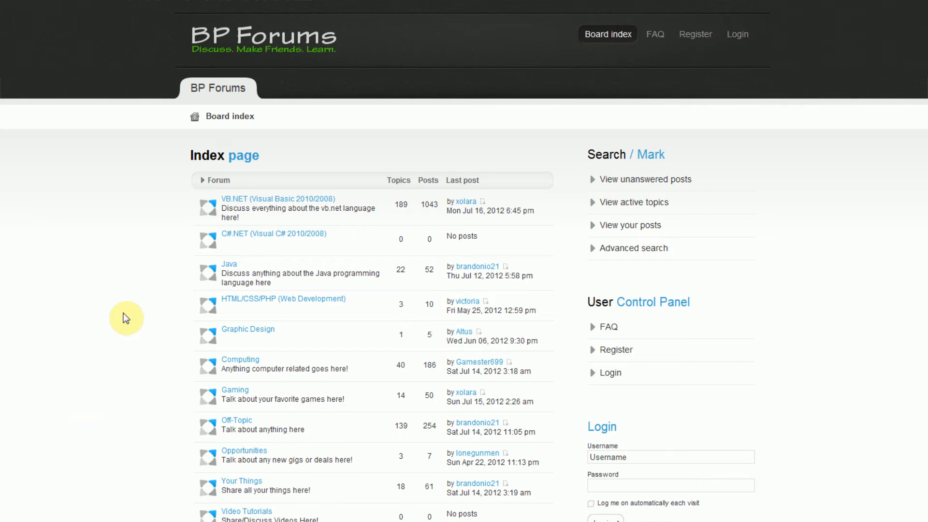
Open VB.NET Programming Help's 'Launching Projectile [Game Issue]' topic and scroll to page 2.
left_click(277, 198)
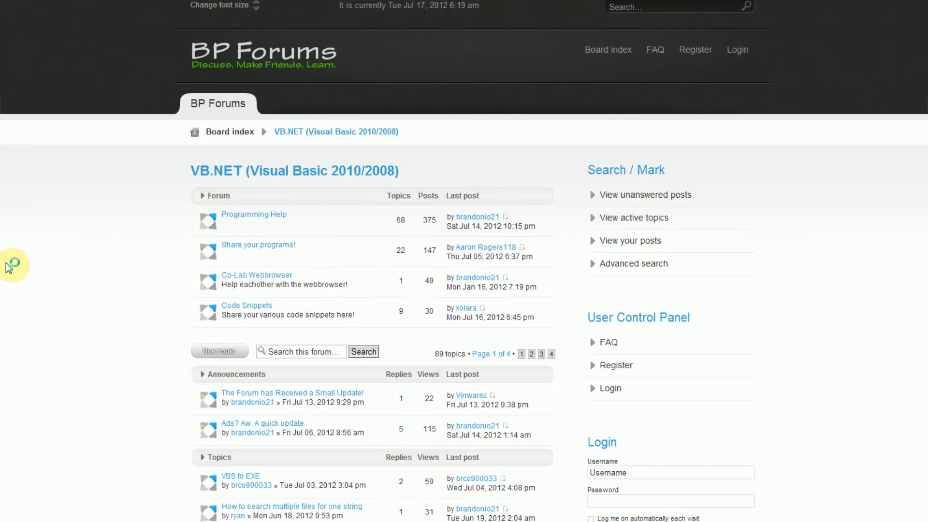
left_click(253, 214)
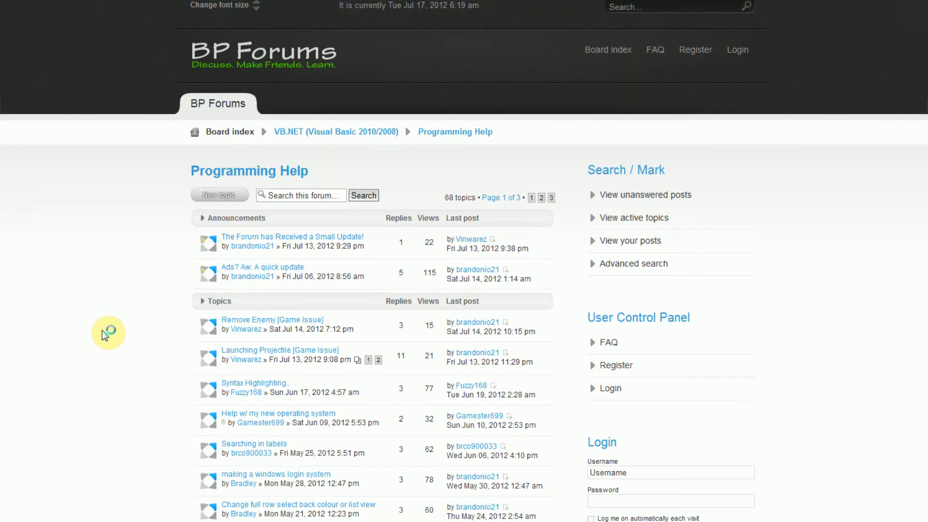
left_click(279, 350)
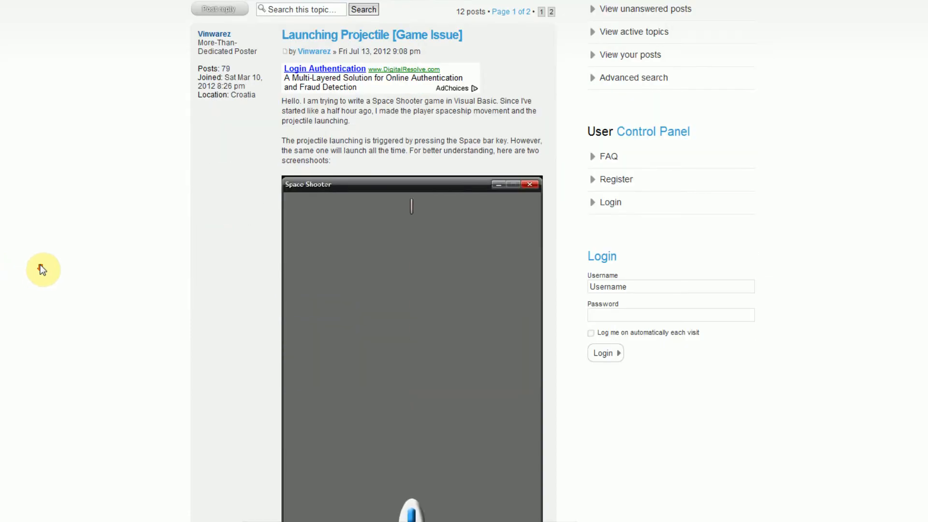
mouse_move(68, 234)
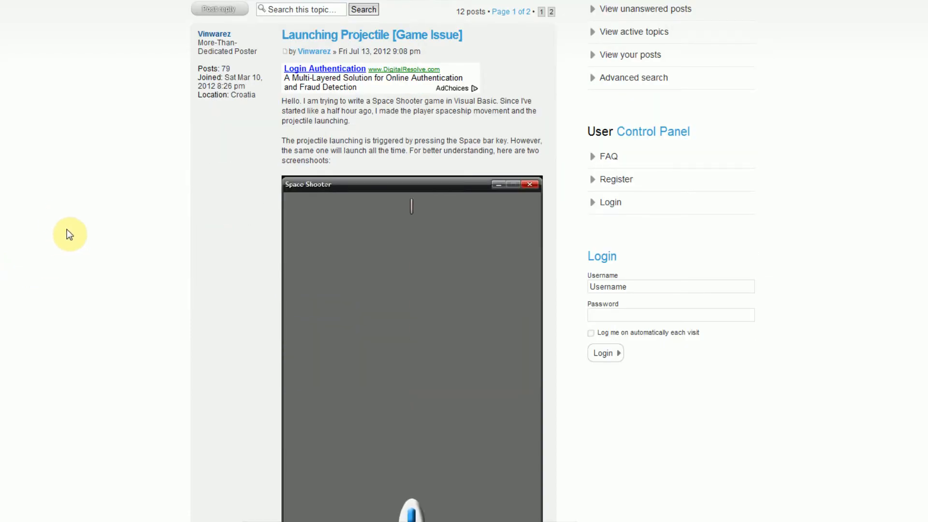
scroll("down", 3)
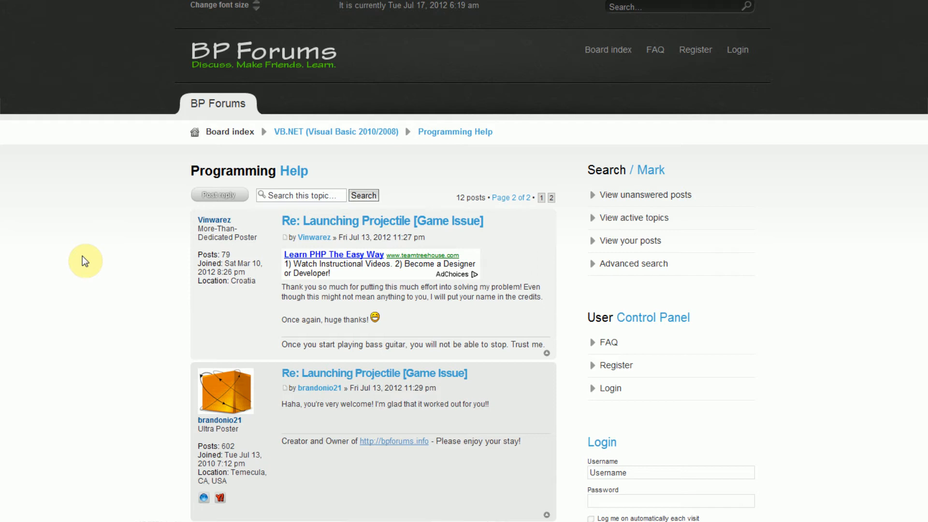
mouse_move(24, 174)
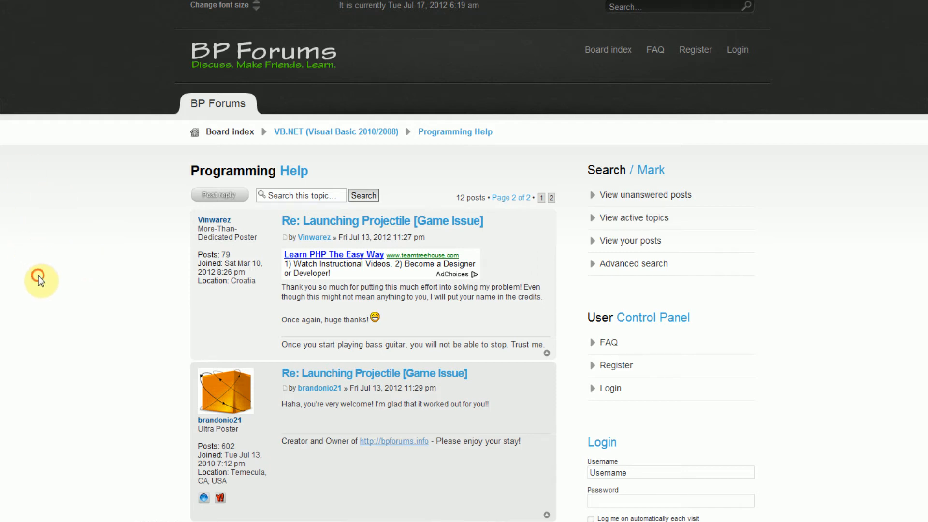
mouse_move(98, 286)
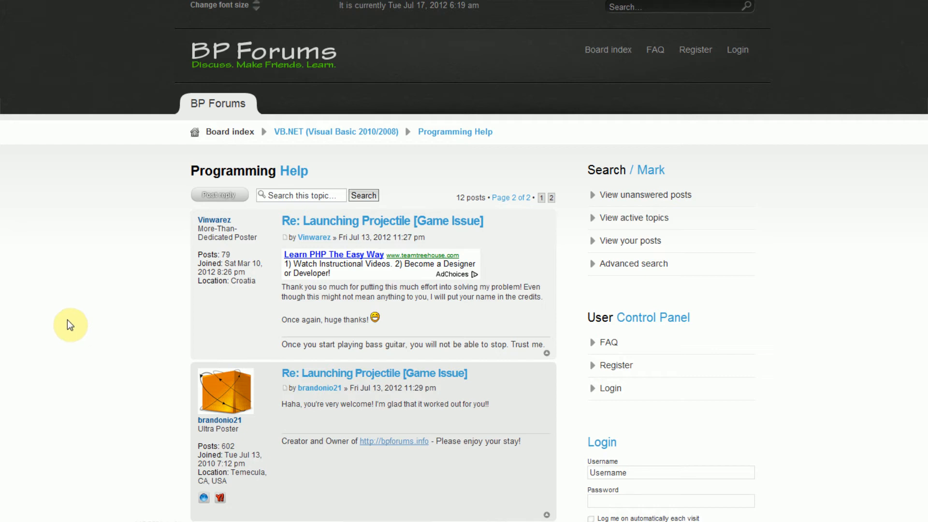
mouse_move(31, 262)
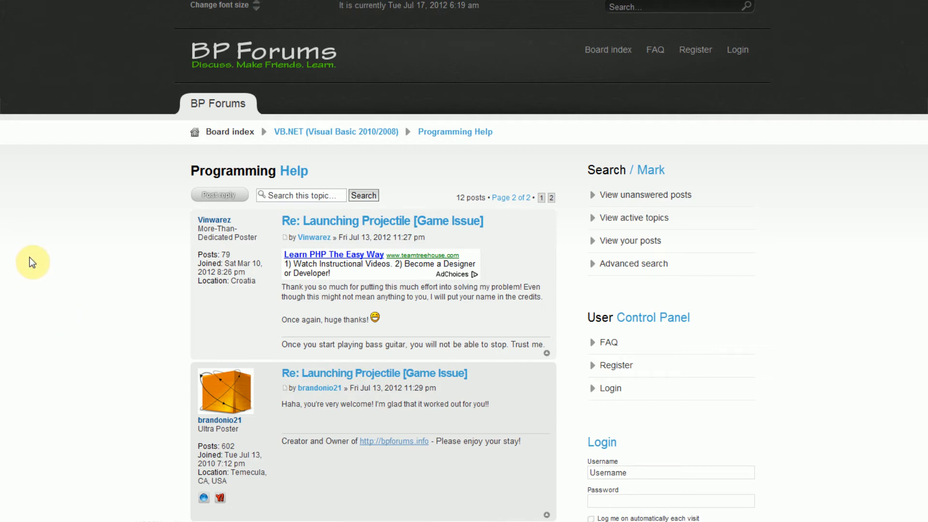
mouse_move(267, 65)
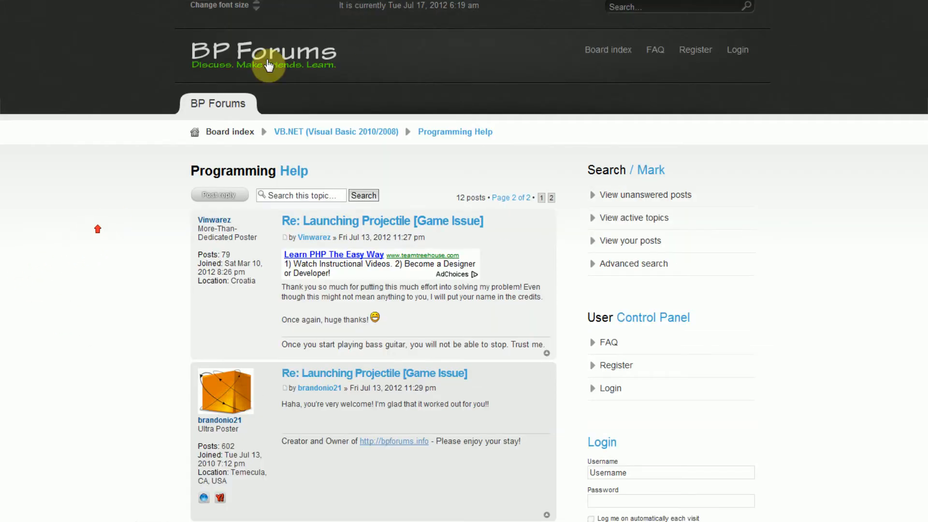
Return to the board index and open the Video Tutorials forum.
left_click(607, 49)
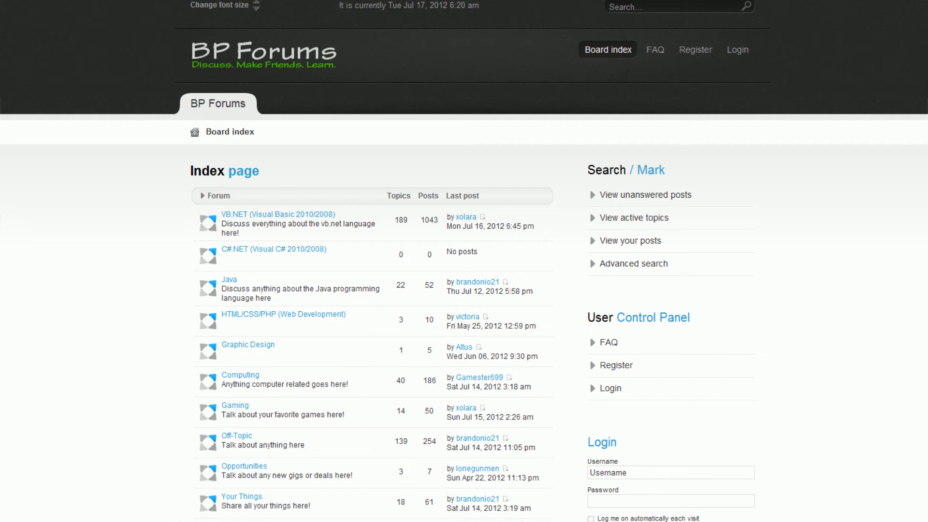
mouse_move(41, 271)
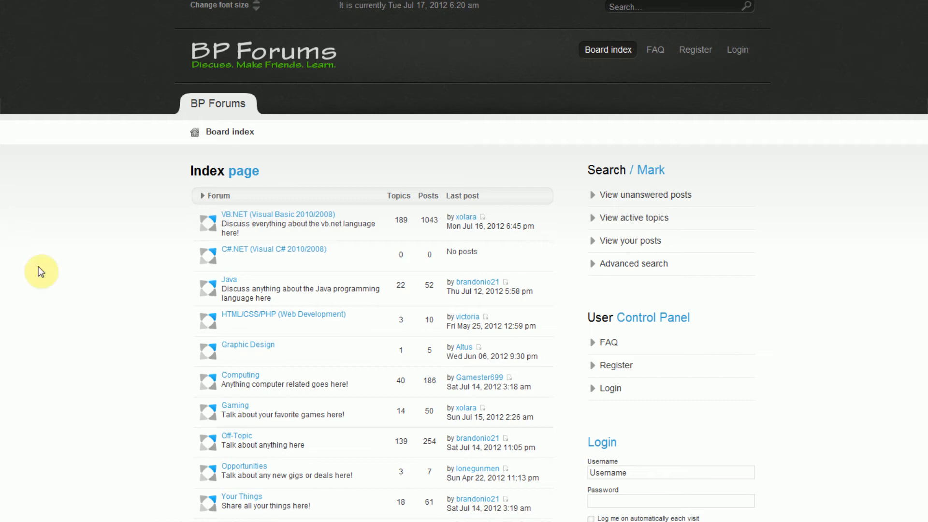
mouse_move(40, 271)
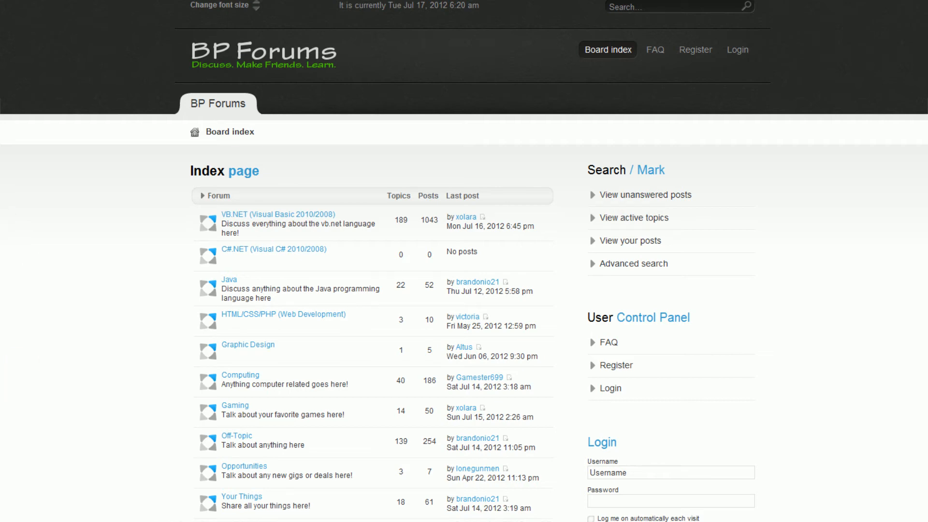
scroll("down", 3)
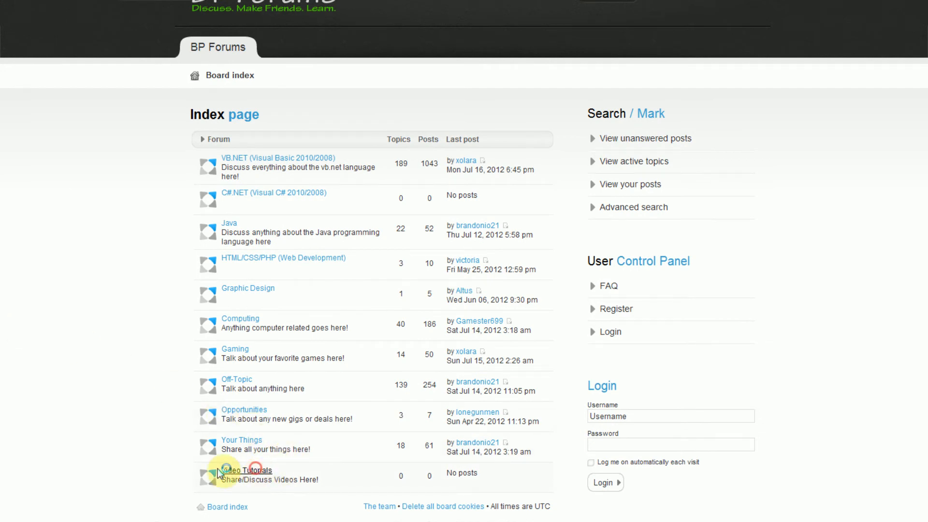
left_click(245, 470)
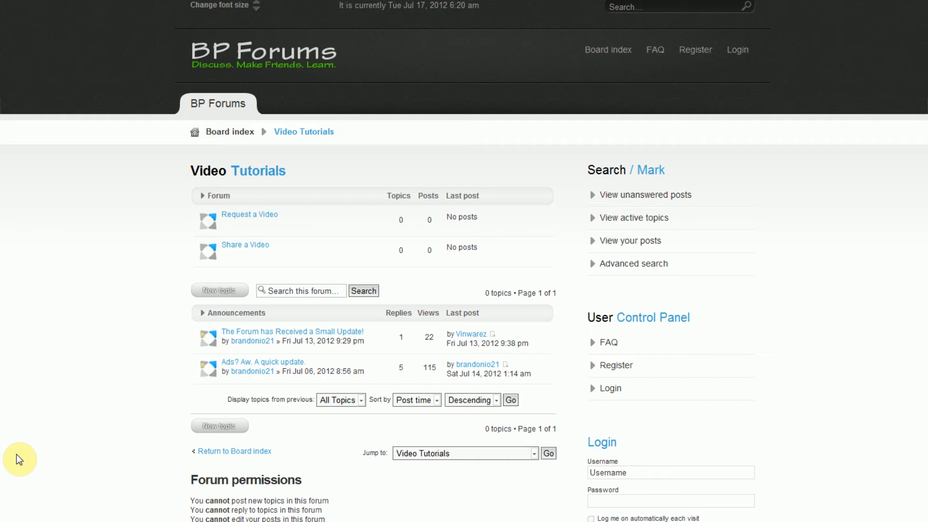
mouse_move(13, 458)
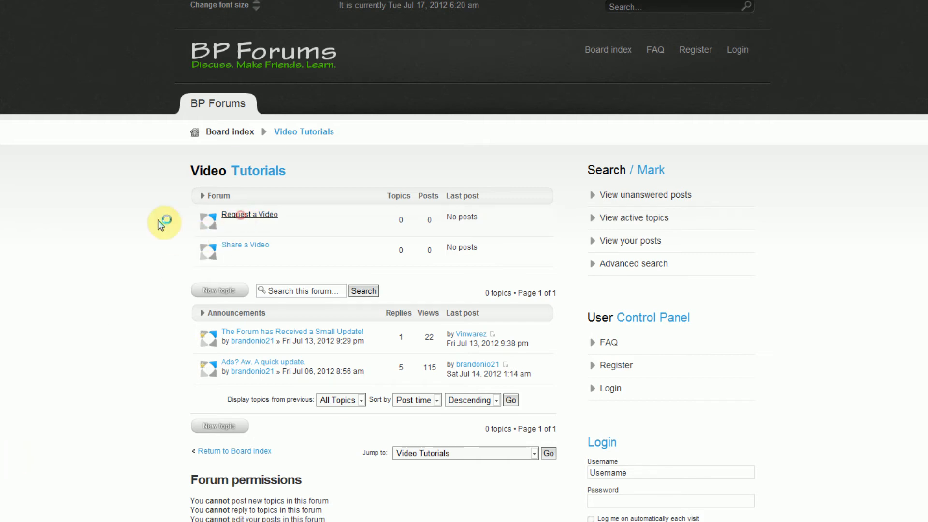
Open the Request a Video subforum under Video Tutorials.
left_click(249, 214)
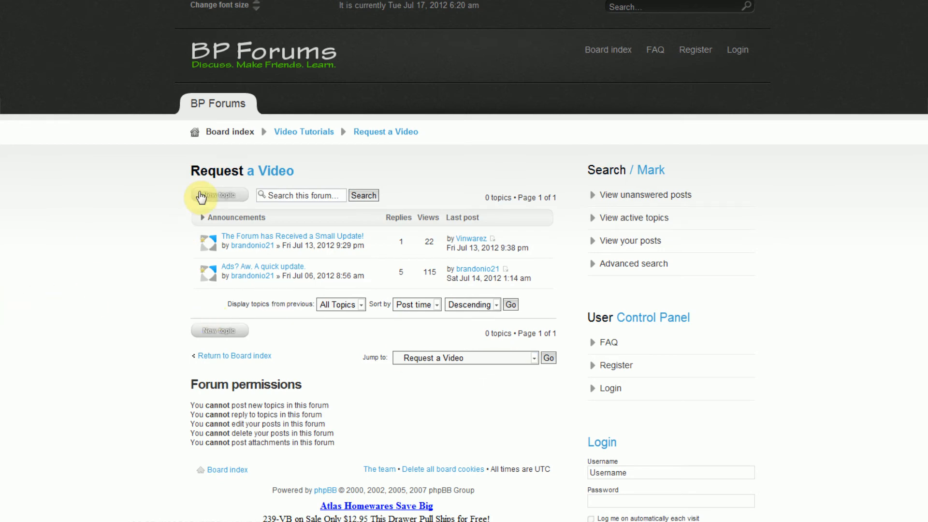
mouse_move(105, 211)
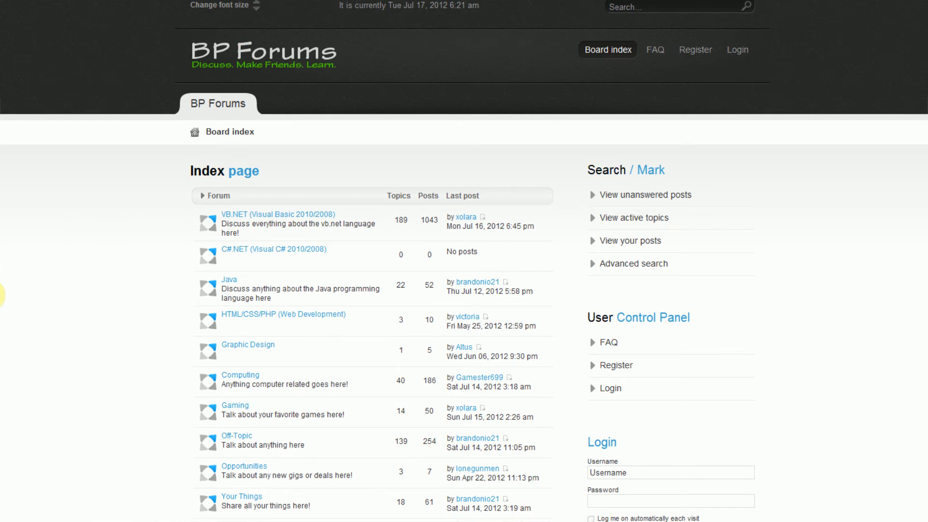
mouse_move(65, 301)
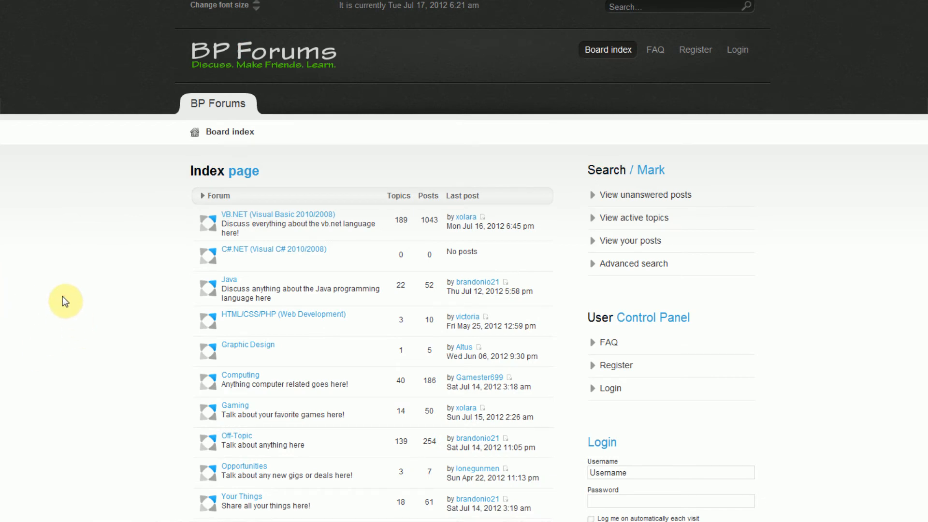
mouse_move(66, 179)
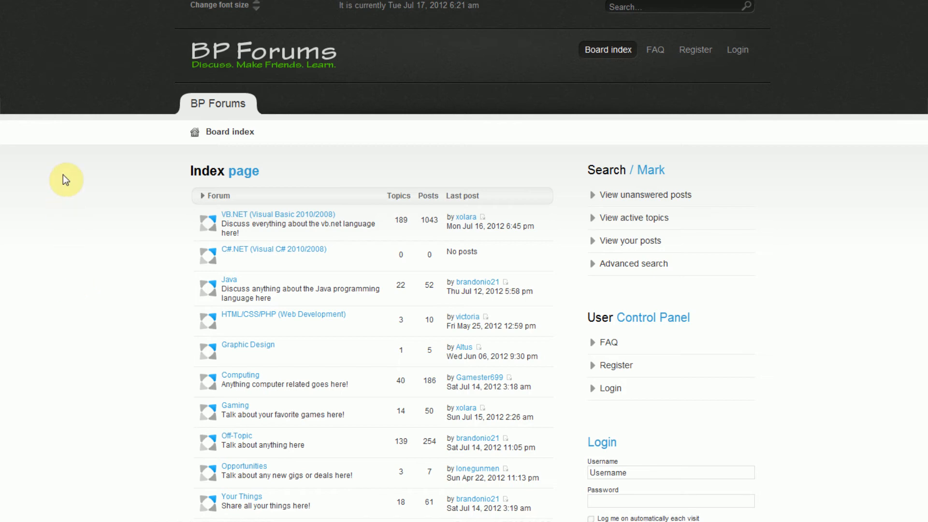
mouse_move(76, 132)
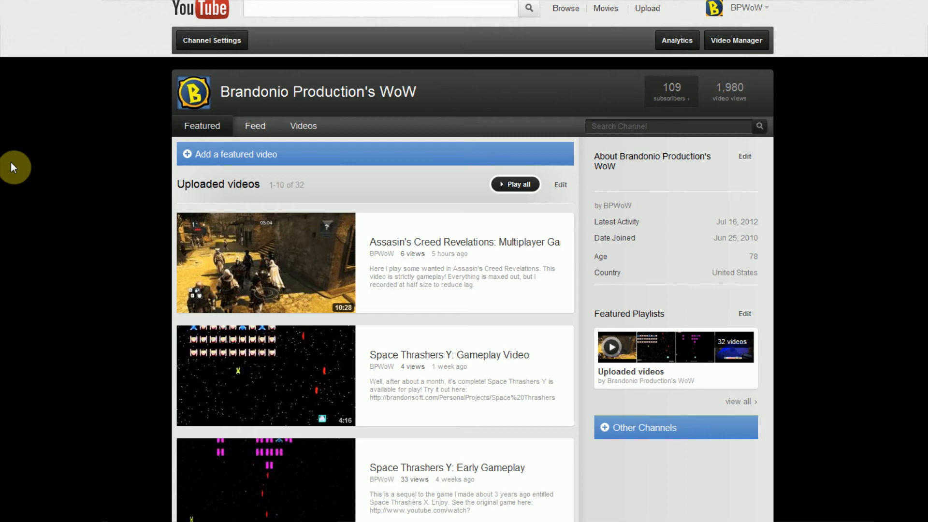
mouse_move(50, 179)
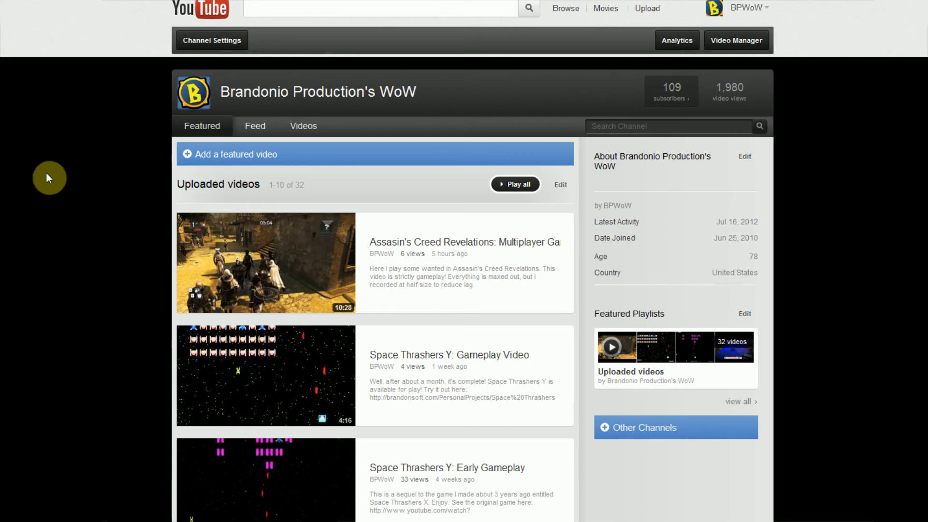
scroll("down", 3)
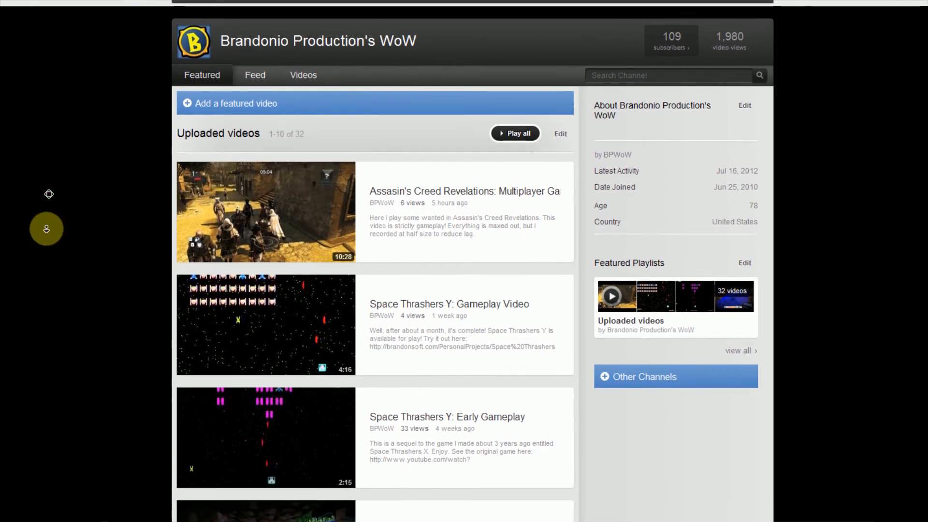
scroll("down", 3)
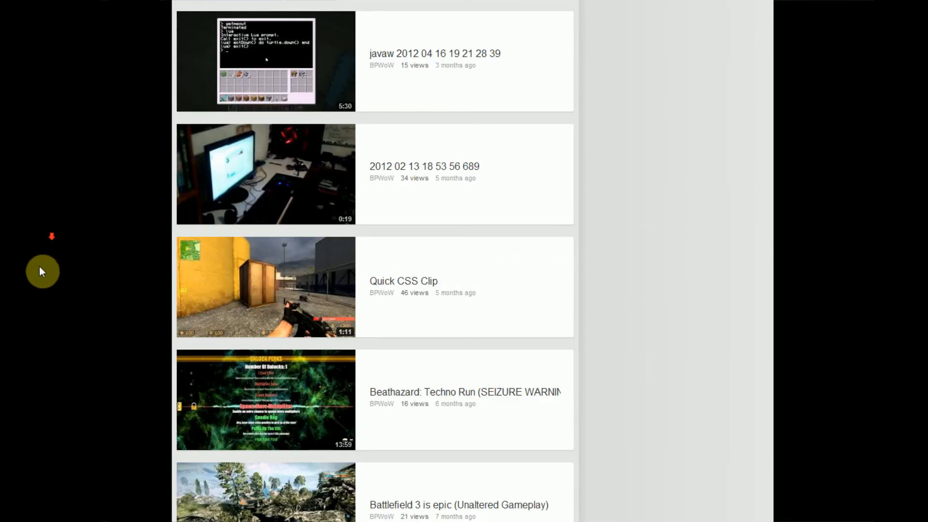
scroll("up", 3)
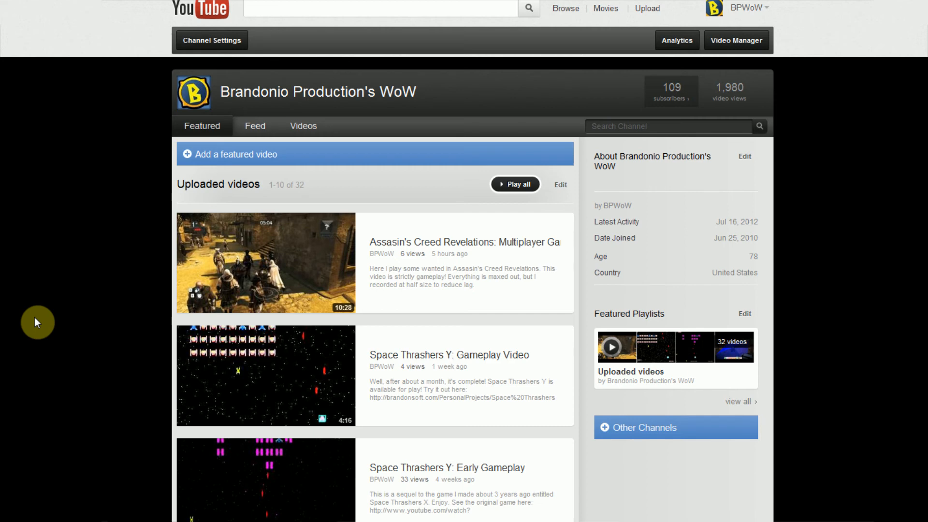
mouse_move(47, 317)
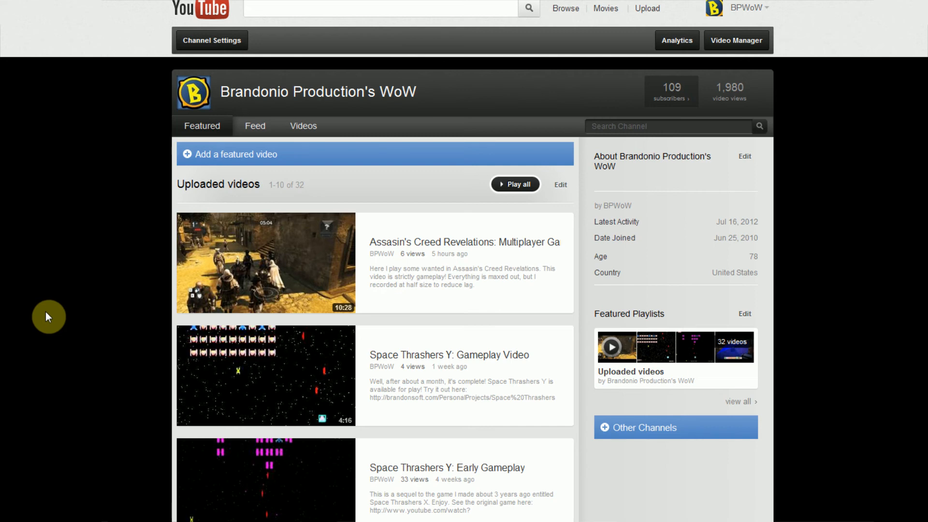
mouse_move(22, 347)
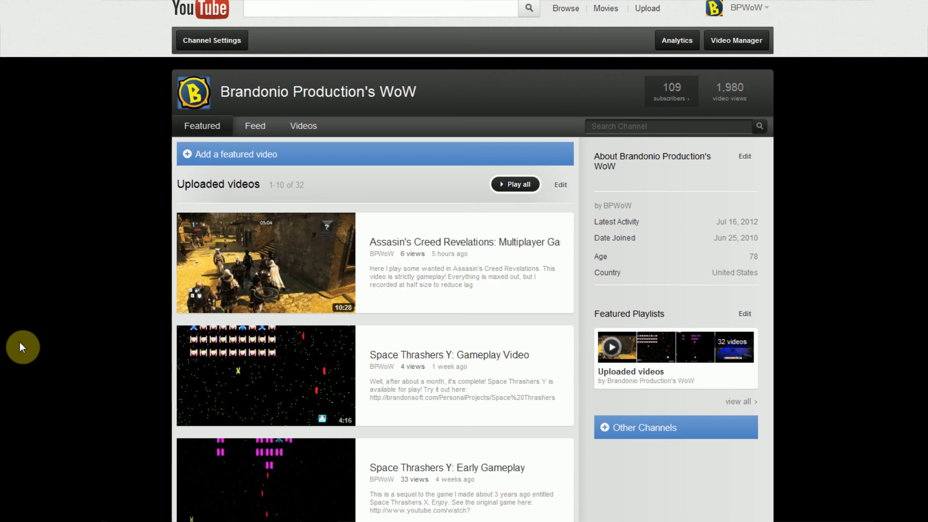
mouse_move(34, 337)
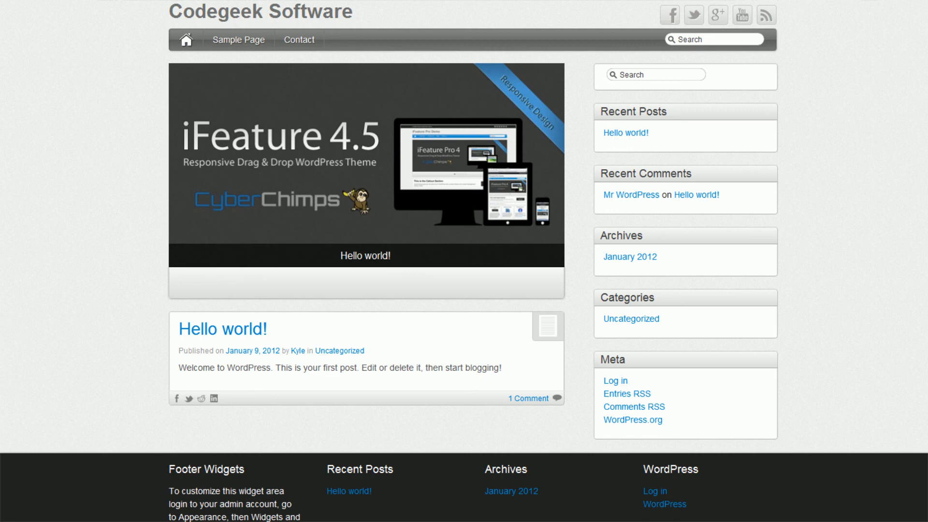
mouse_move(680, 24)
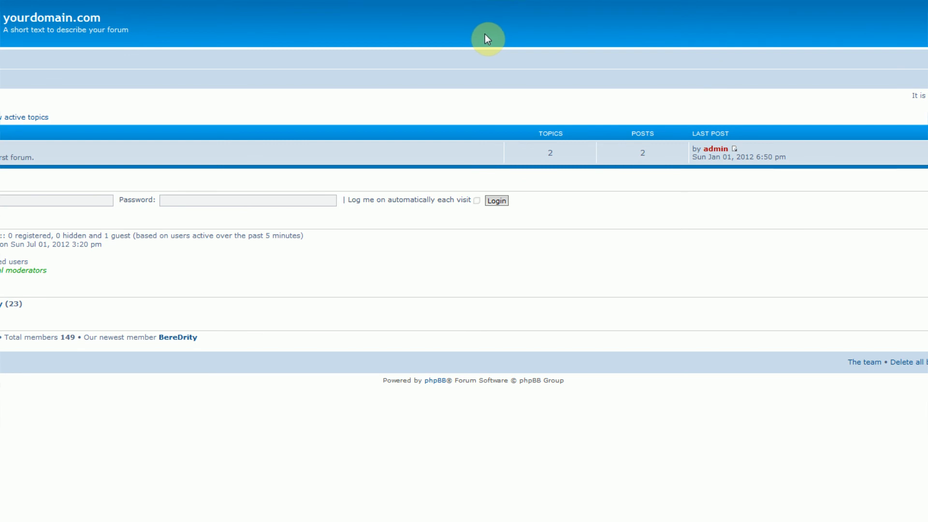
mouse_move(345, 88)
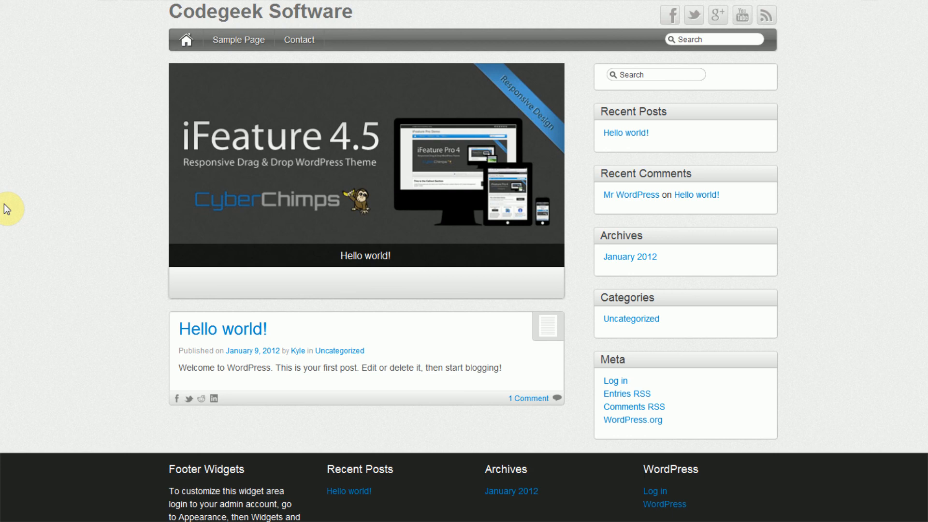
mouse_move(862, 286)
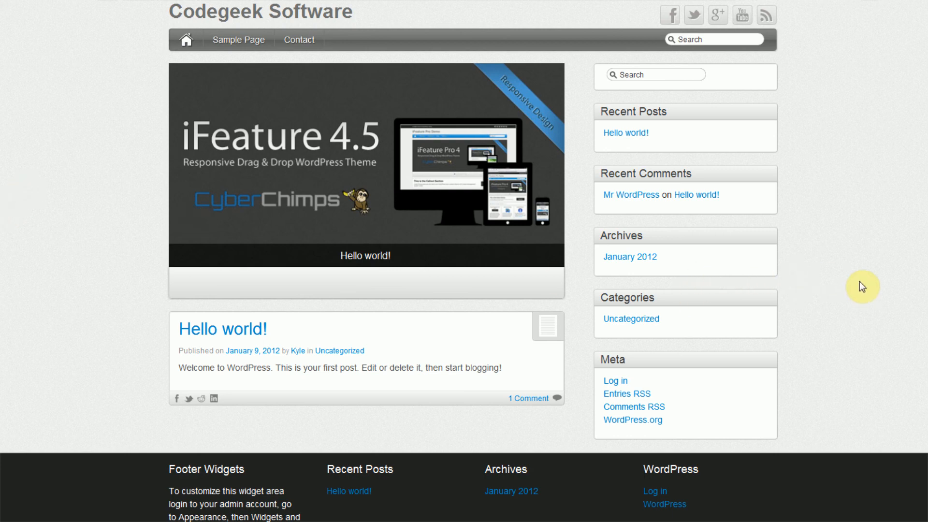